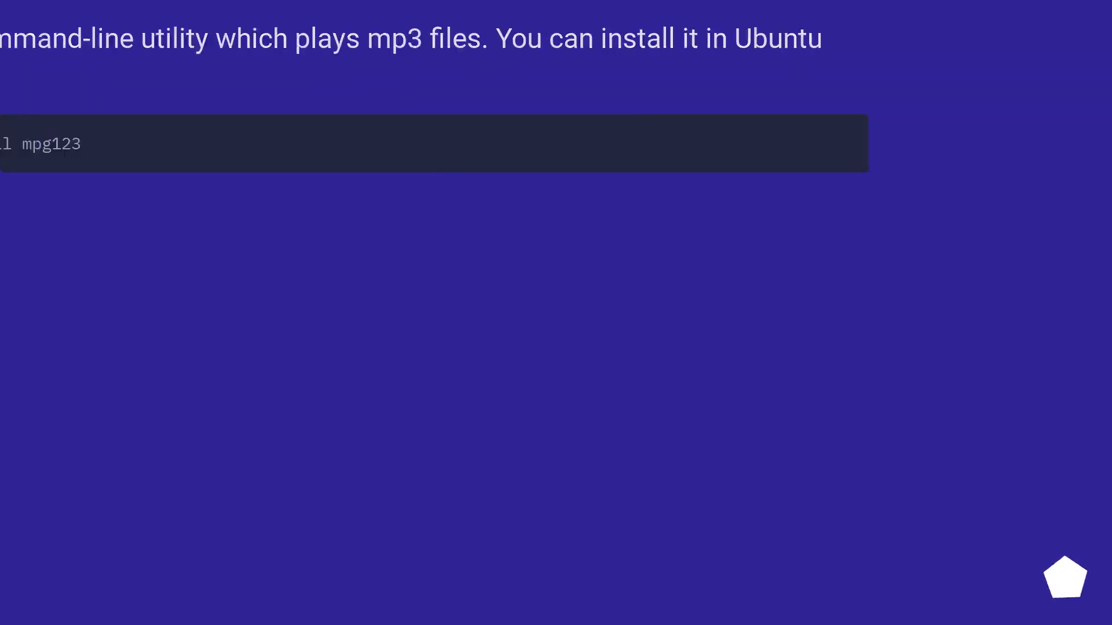
- Advance the slideshow to the slide on installing VLC with apt-get and scripting cvlc playback
scroll("down", 3)
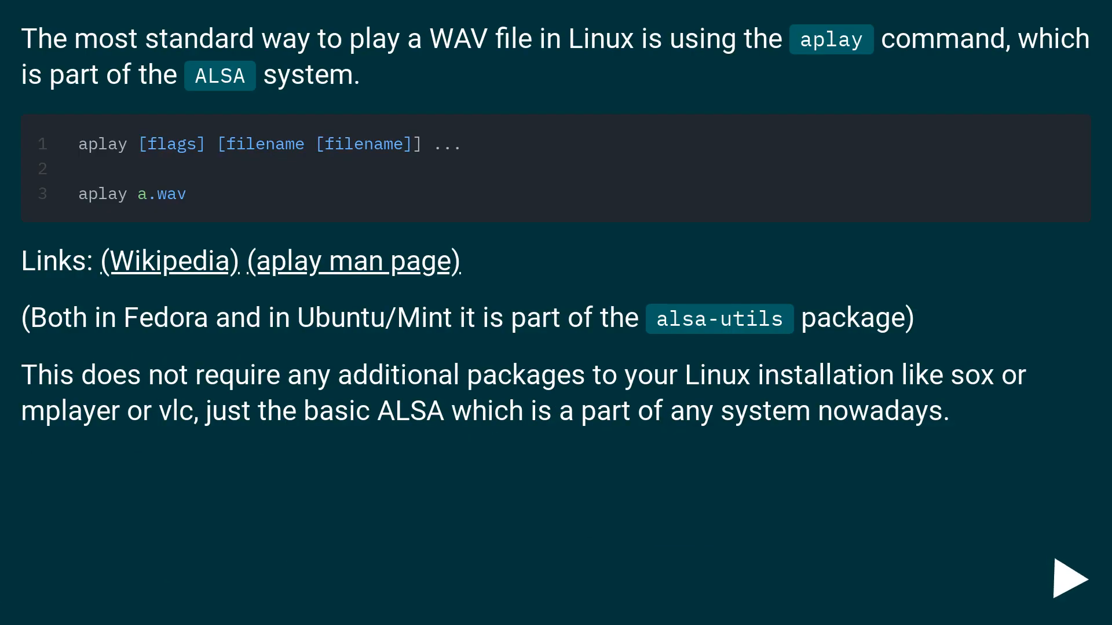
left_click(1071, 580)
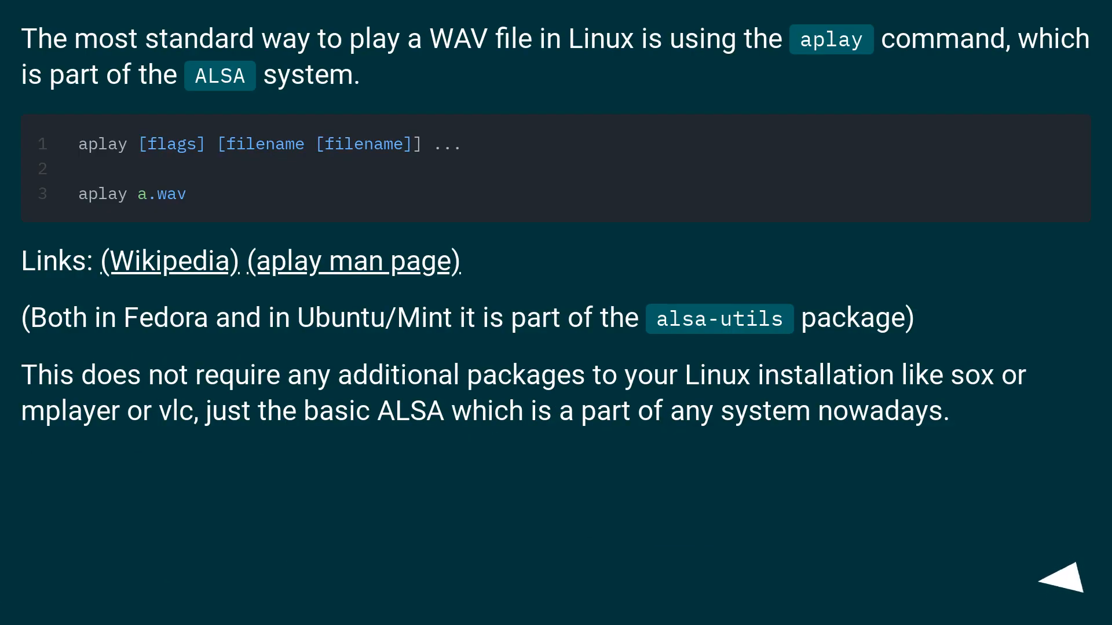
left_click(1068, 576)
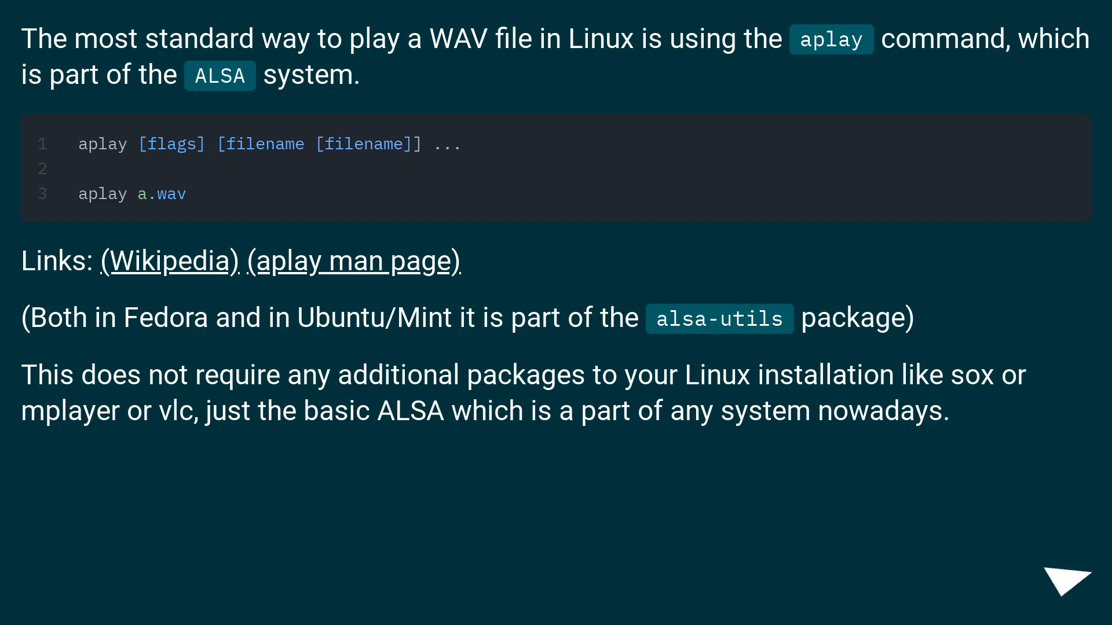
left_click(1066, 577)
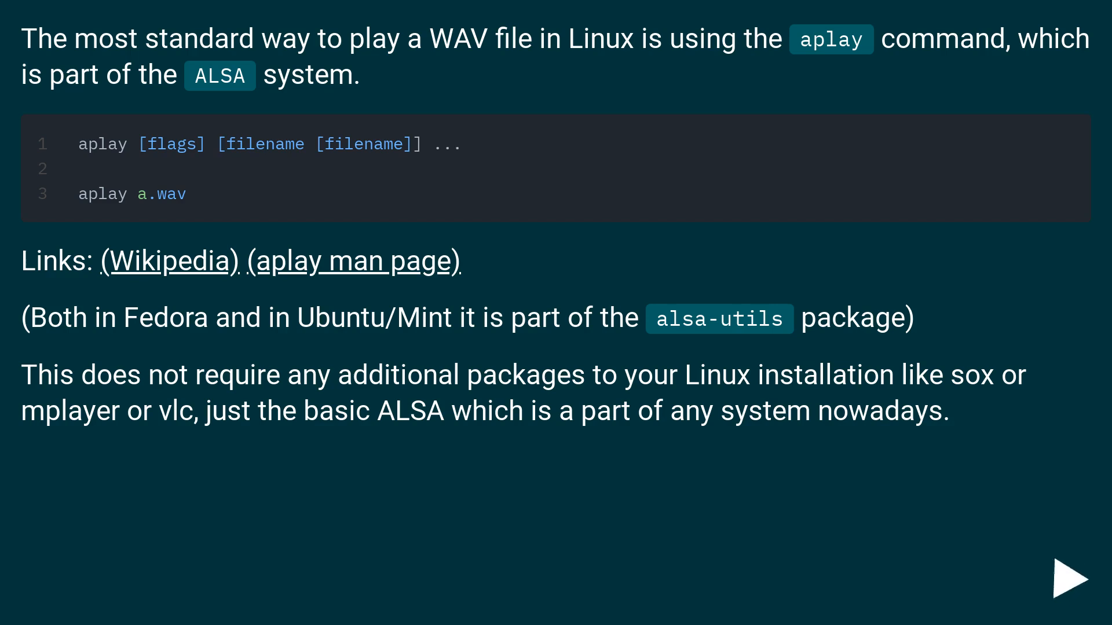
left_click(1070, 579)
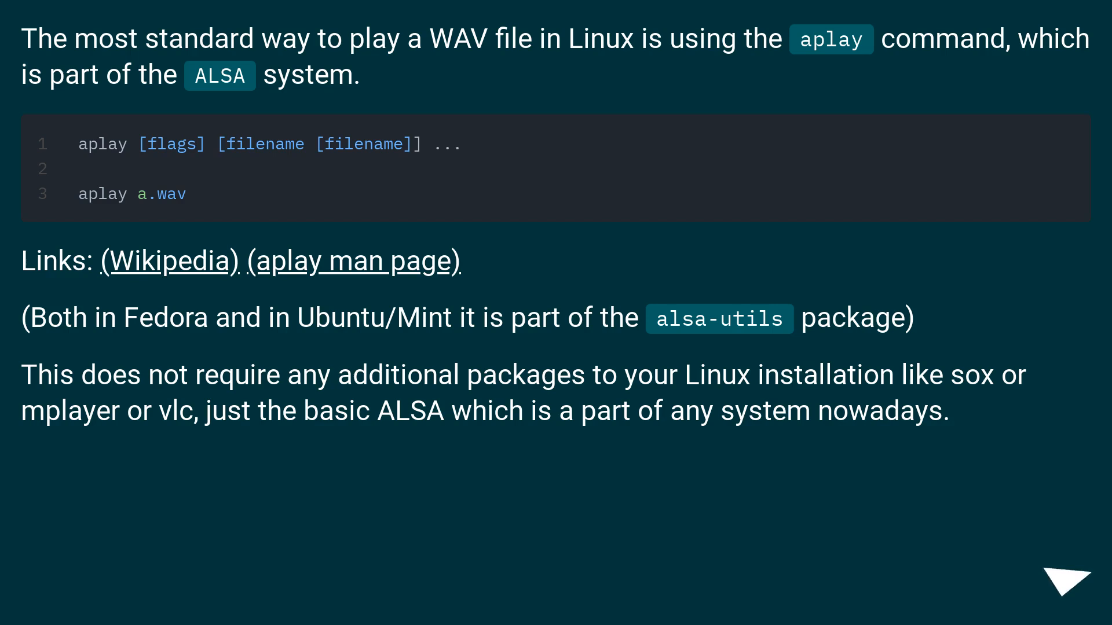
left_click(1067, 575)
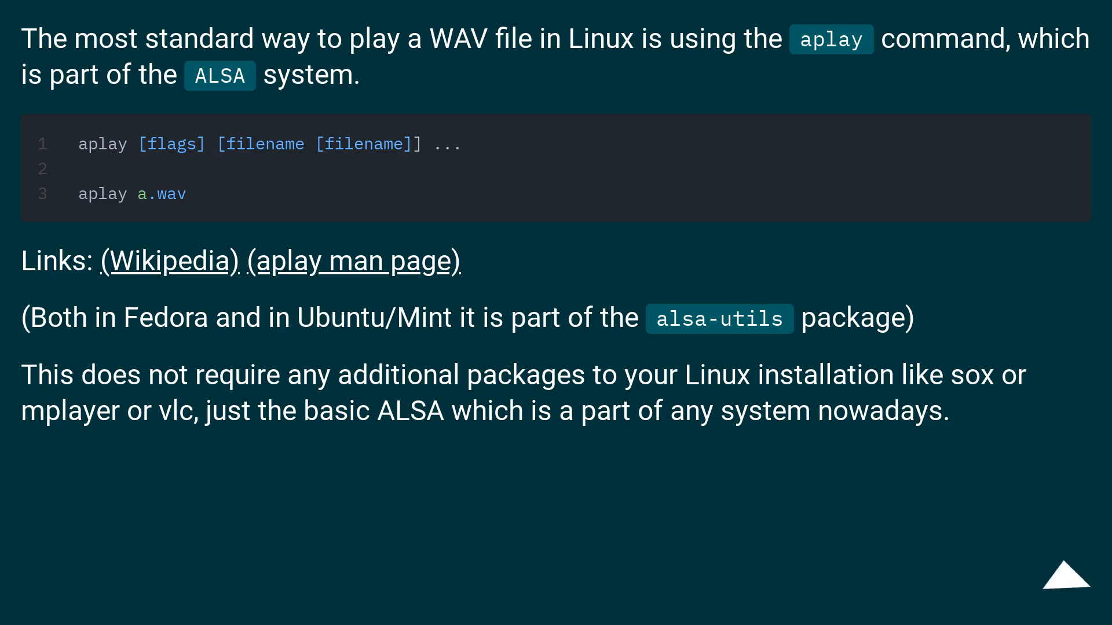
left_click(1067, 574)
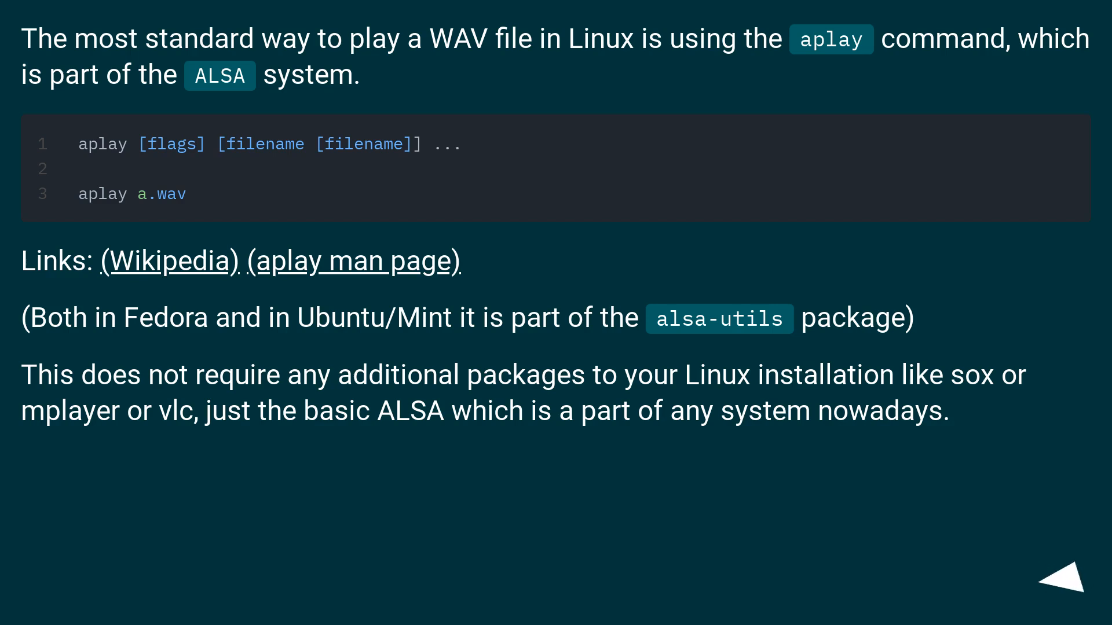
left_click(1067, 587)
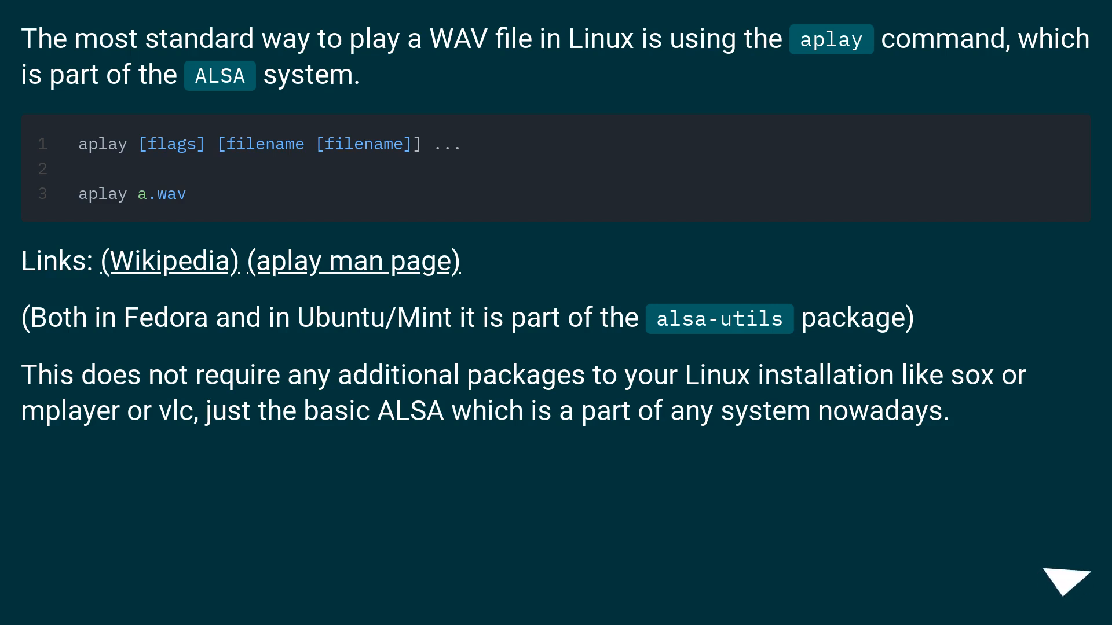
left_click(1068, 579)
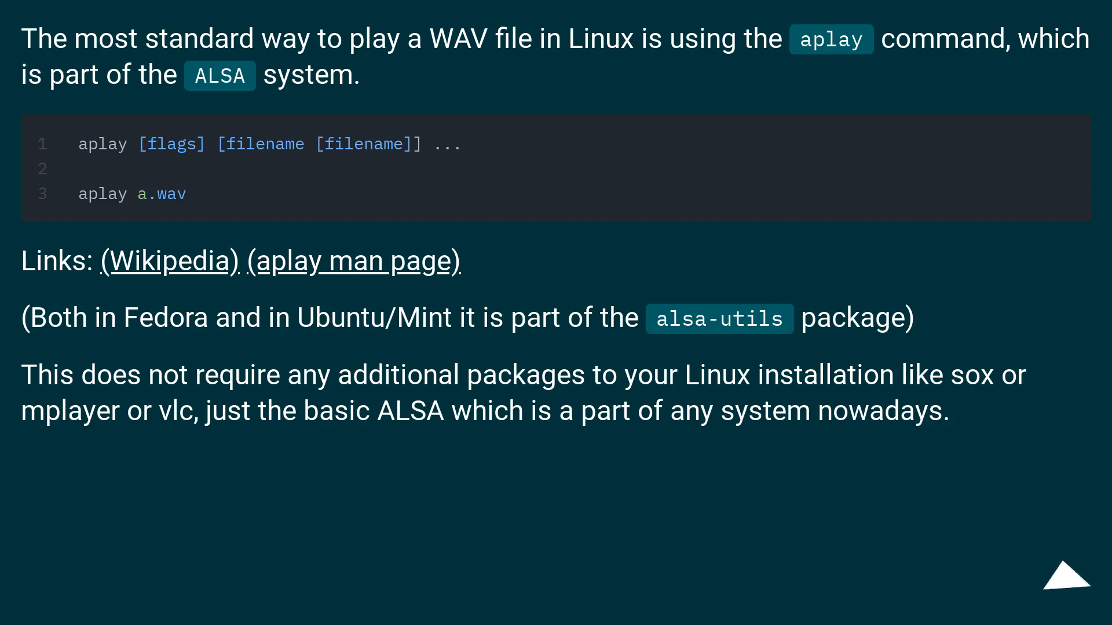
left_click(1073, 596)
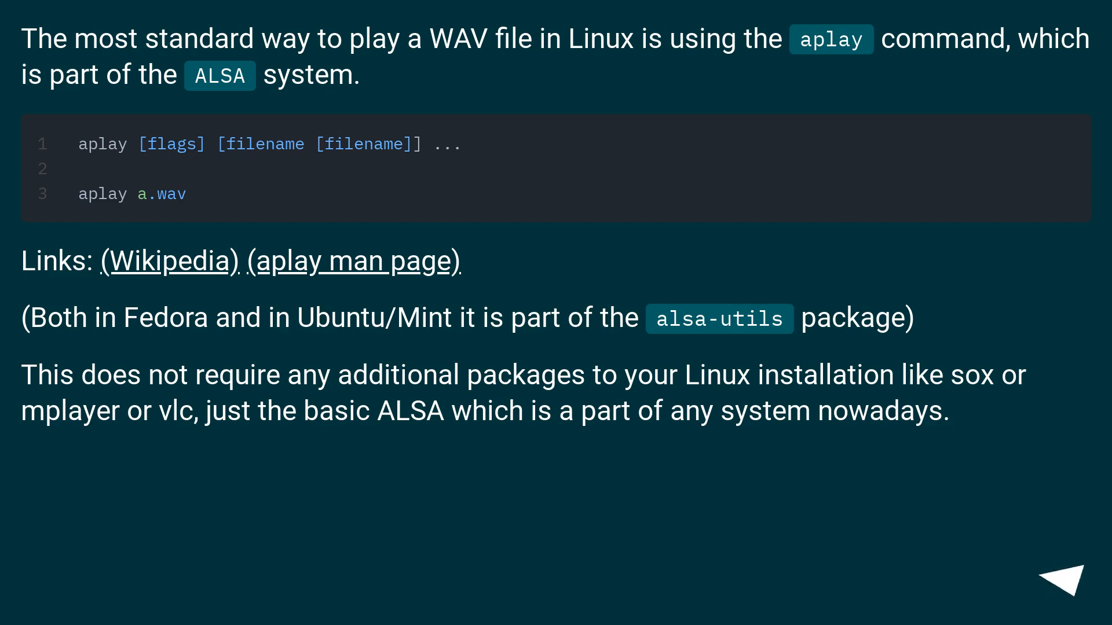
left_click(1072, 576)
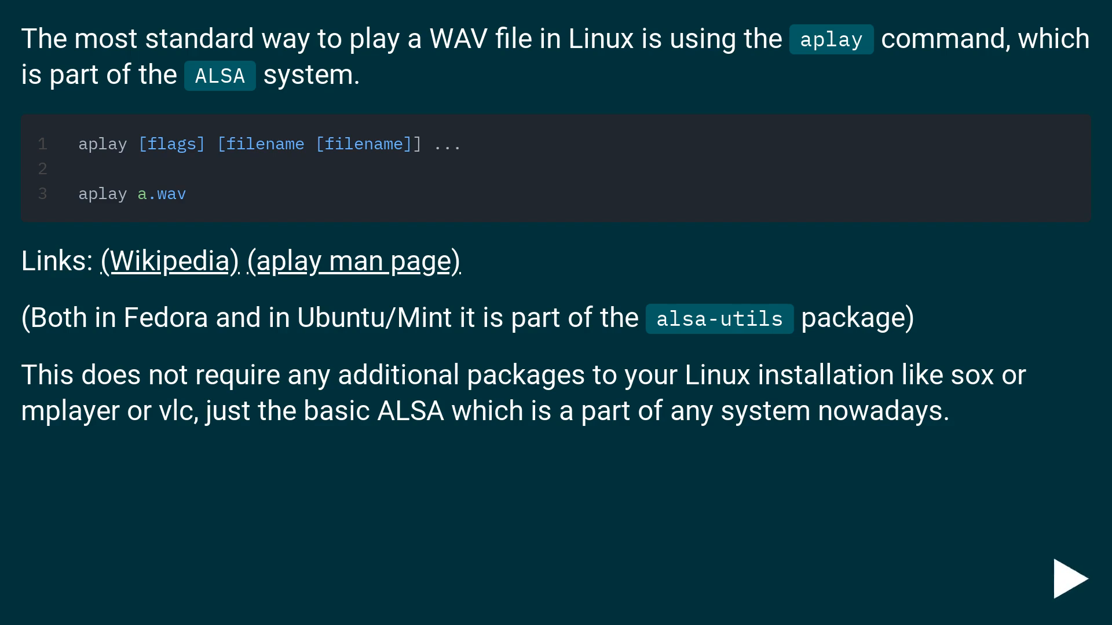
left_click(1068, 579)
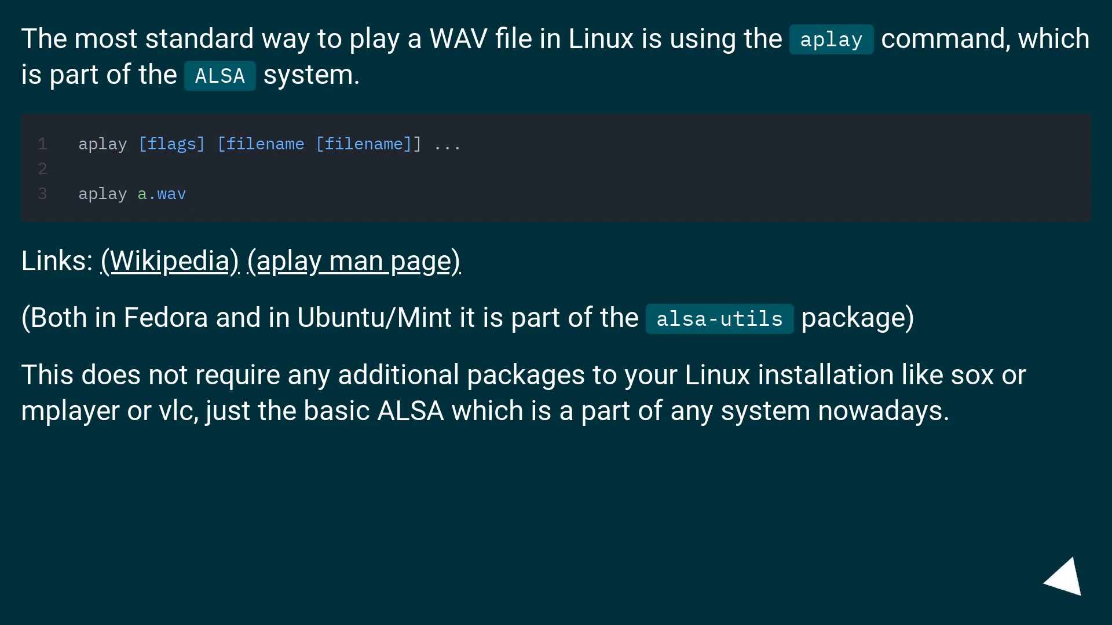
left_click(1056, 575)
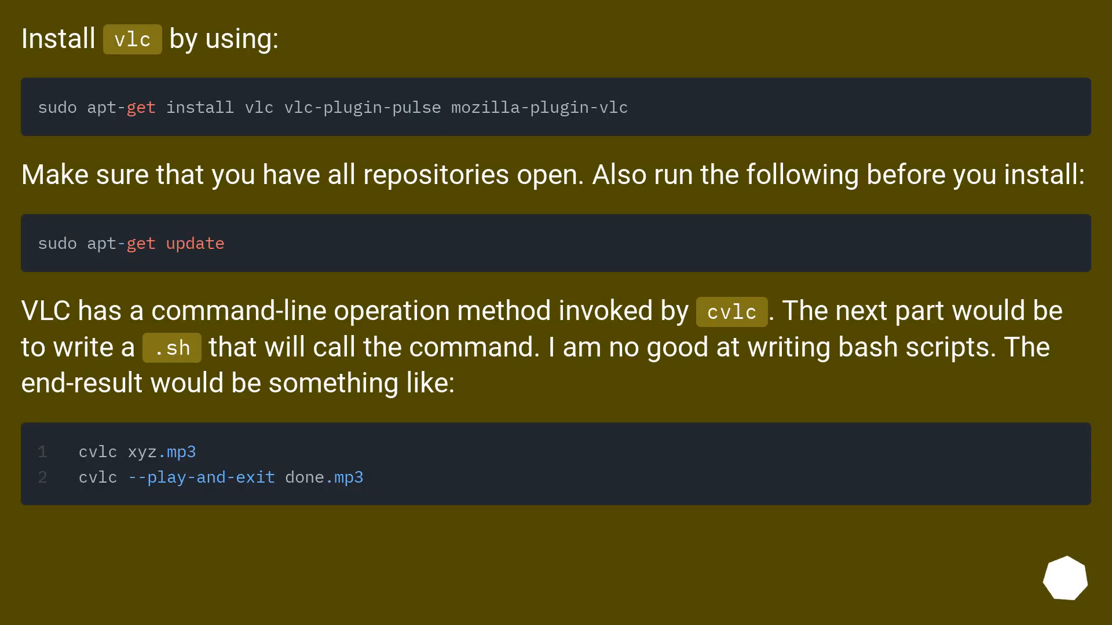